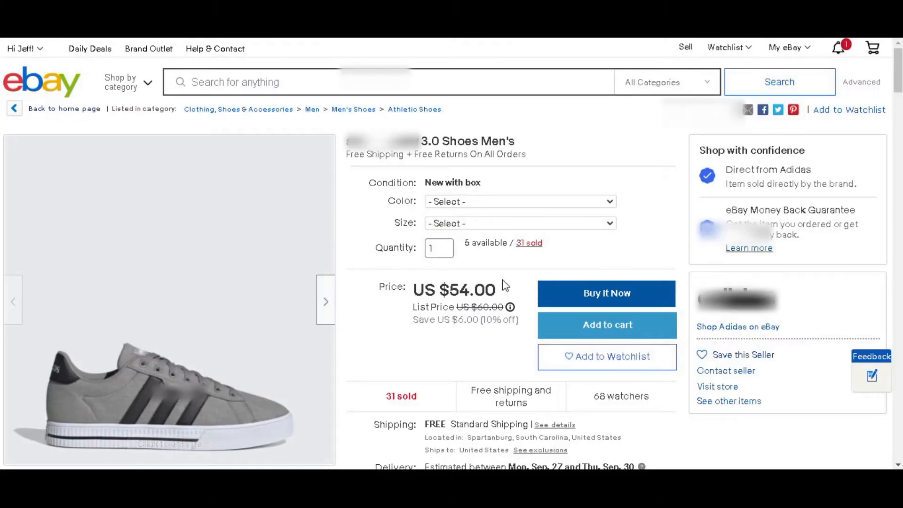
Step: Scroll through the grey adidas sneaker listing to its item specifics and seller details
{"action": "scroll", "scroll_direction": "down", "scroll_amount": 3}
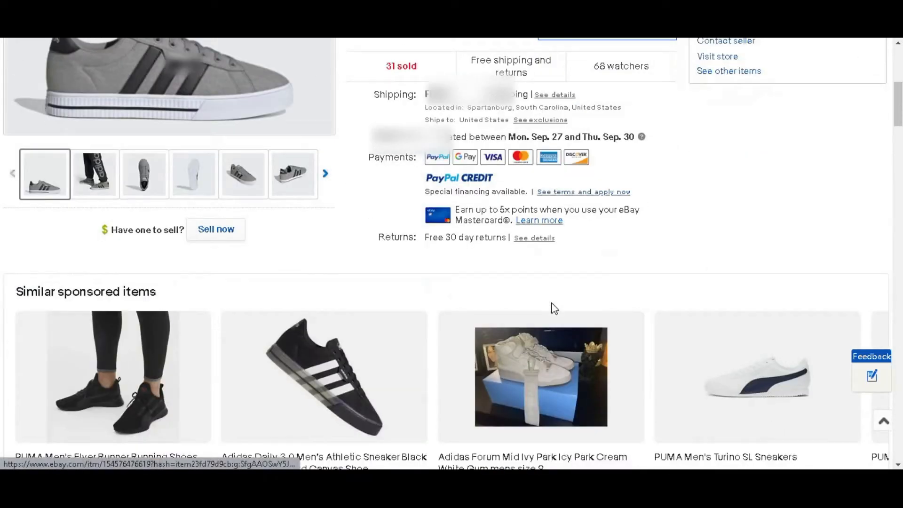
{"action": "scroll", "scroll_direction": "down", "scroll_amount": 3}
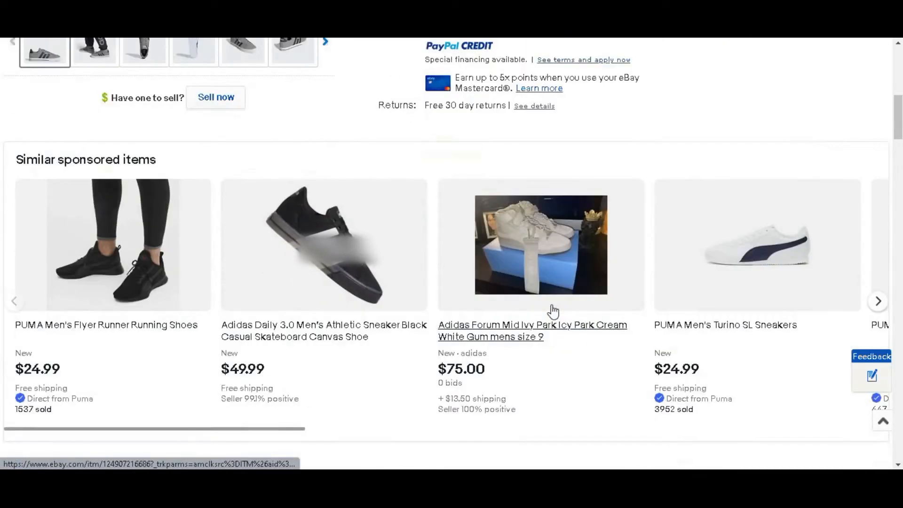
{"action": "scroll", "scroll_direction": "down", "scroll_amount": 3}
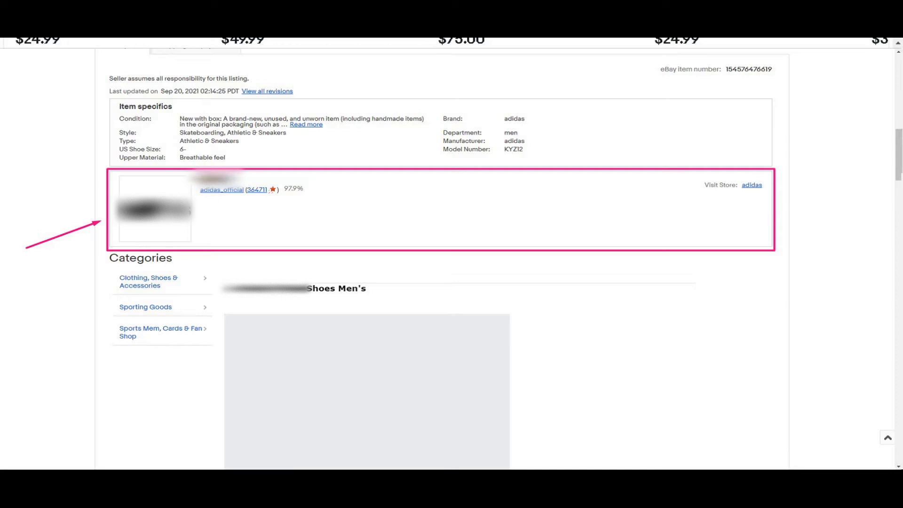
{"action": "scroll", "scroll_direction": "up", "scroll_amount": 3}
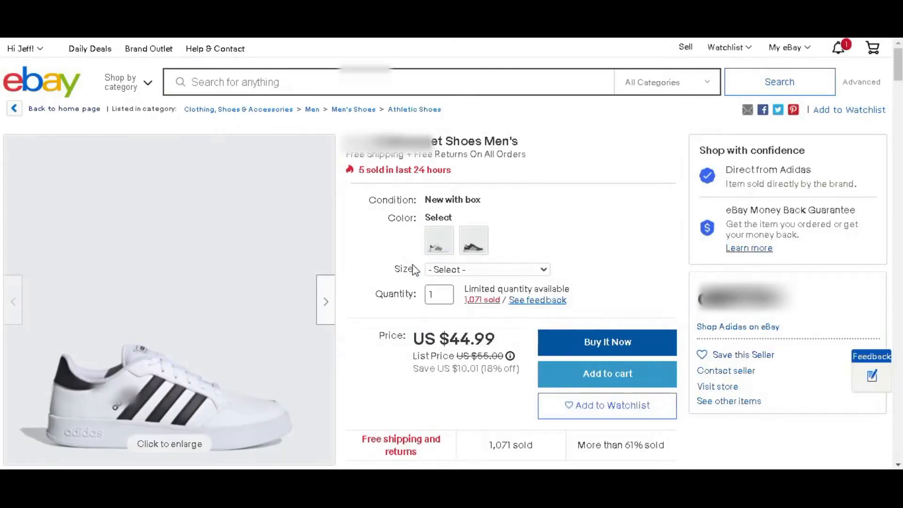
Step: Scroll down the white adidas sneaker listing to its seller info box
{"action": "scroll", "scroll_direction": "down", "scroll_amount": 3}
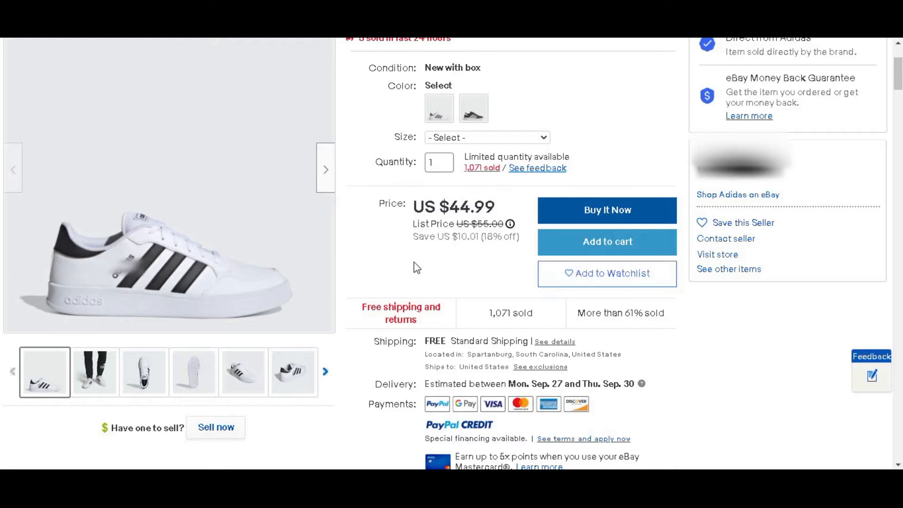
{"action": "scroll", "scroll_direction": "down", "scroll_amount": 3}
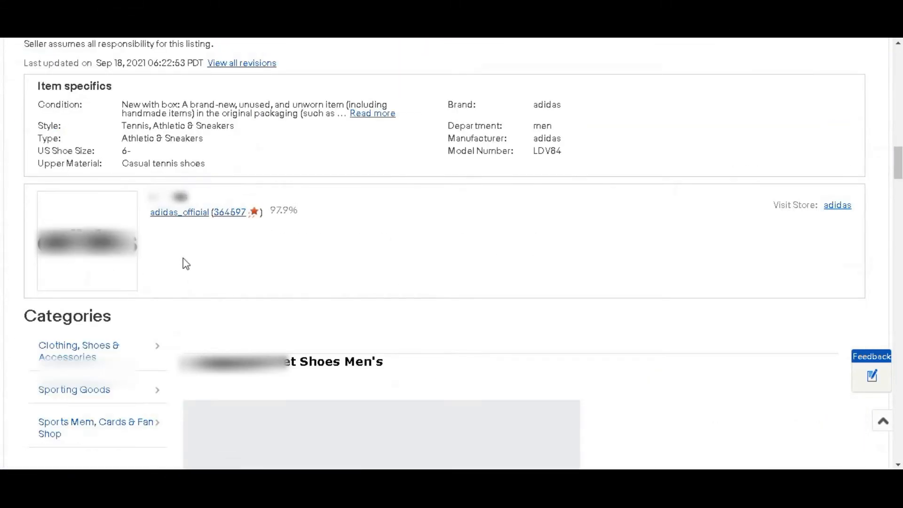
{"action": "mouse_move", "coordinate": [100, 261]}
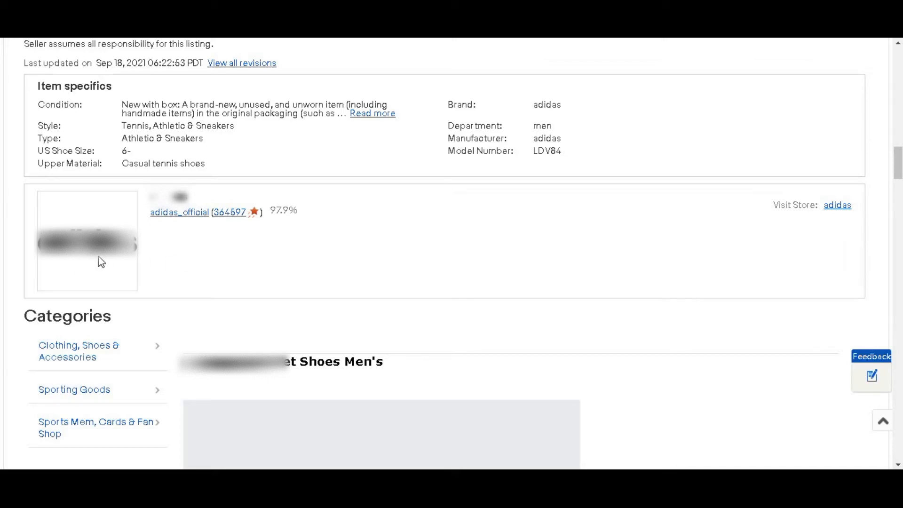
{"action": "mouse_move", "coordinate": [328, 243]}
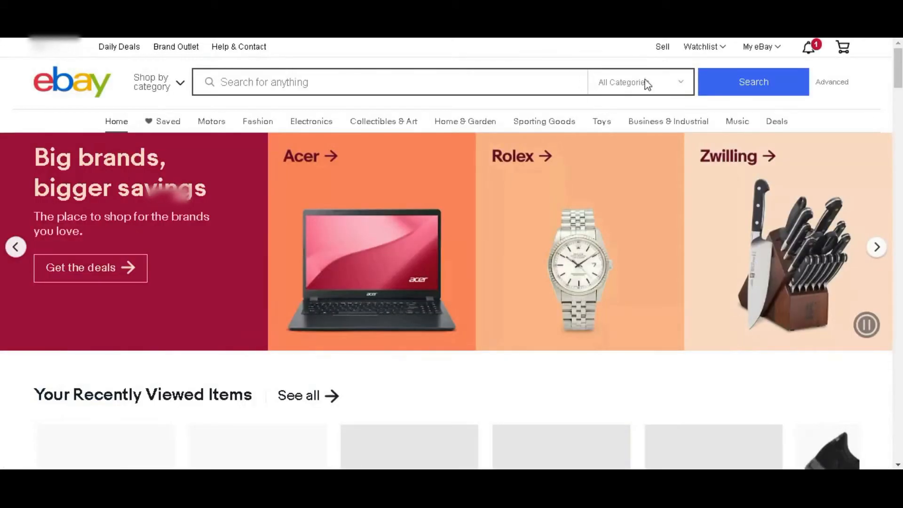
Step: Choose Selling from the My eBay dropdown to reach Seller Hub
{"action": "left_click", "coordinate": [758, 47]}
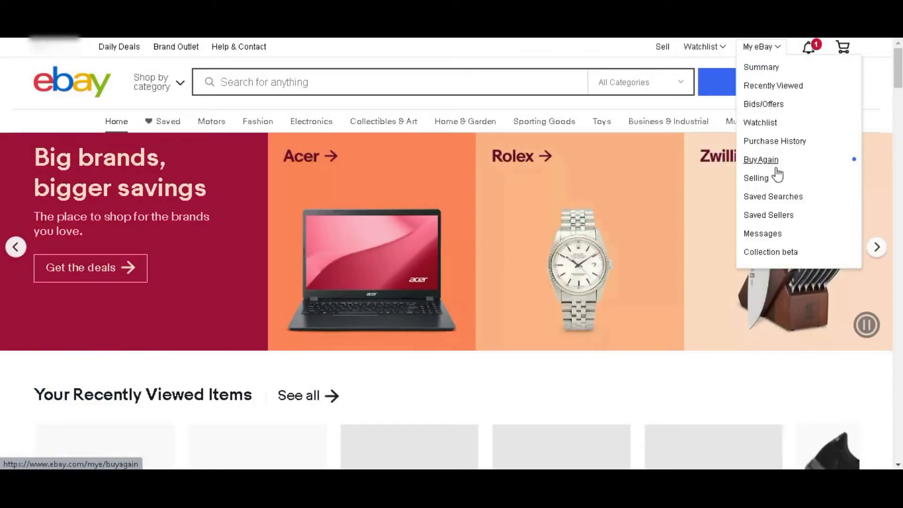
{"action": "mouse_move", "coordinate": [757, 178]}
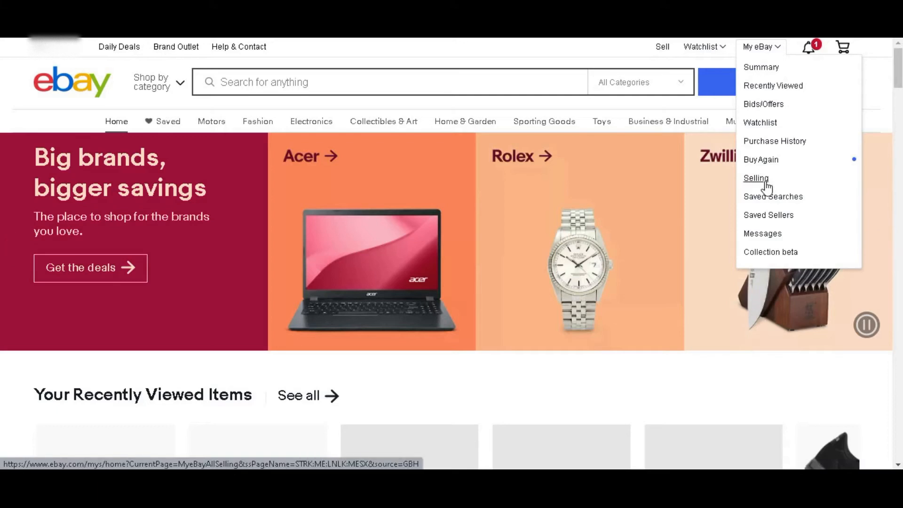
{"action": "left_click", "coordinate": [756, 177]}
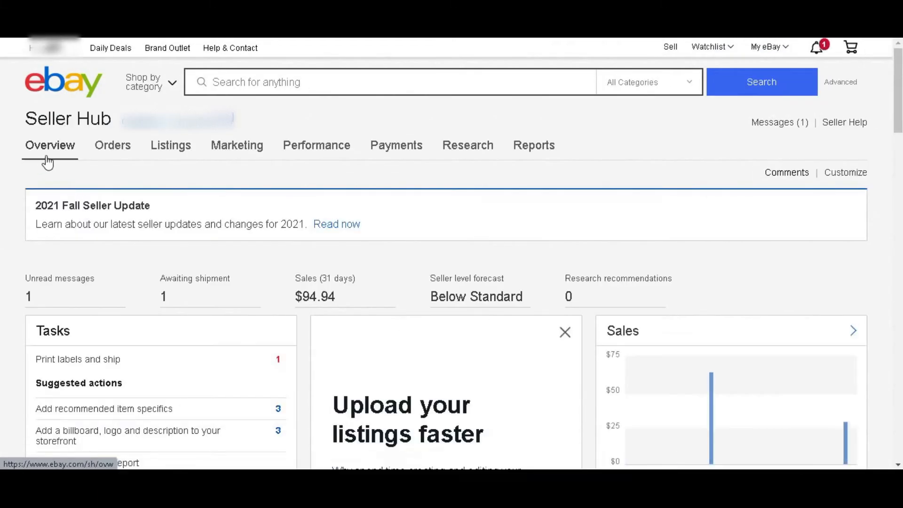
Step: Go from Seller Hub's Selling tools to Manage Store, then Listing Frame settings
{"action": "scroll", "scroll_direction": "down", "scroll_amount": 3}
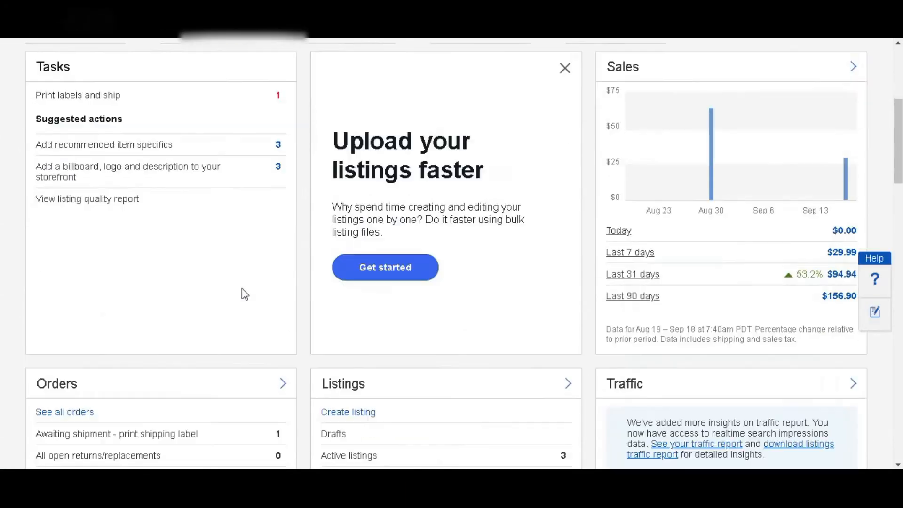
{"action": "scroll", "scroll_direction": "down", "scroll_amount": 3}
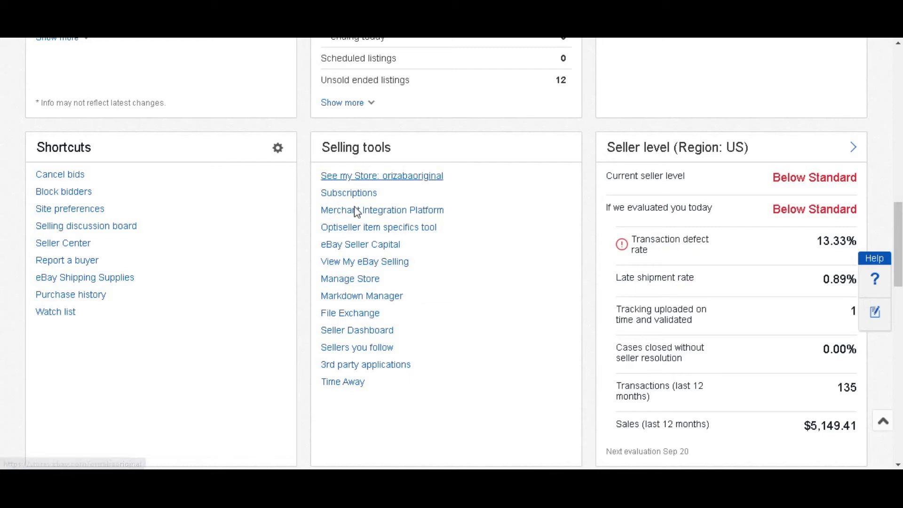
{"action": "left_click", "coordinate": [349, 279]}
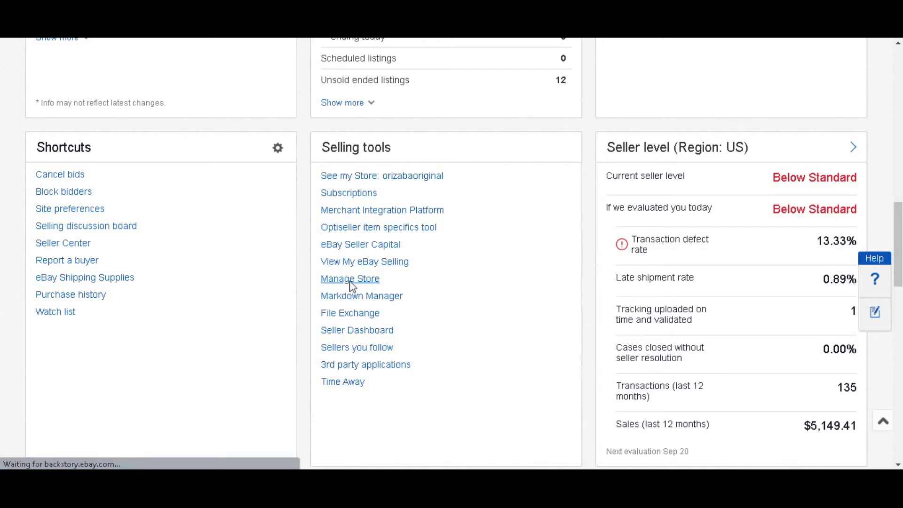
{"action": "mouse_move", "coordinate": [350, 292]}
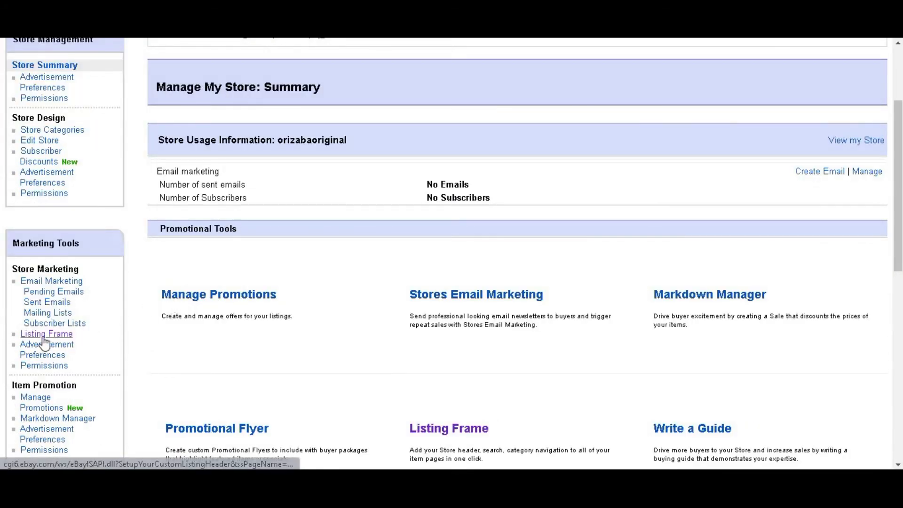
{"action": "mouse_move", "coordinate": [46, 269]}
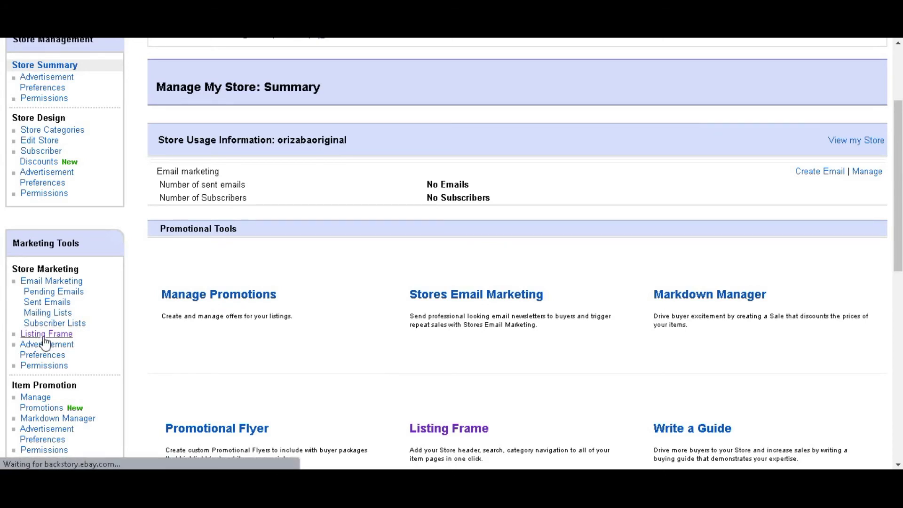
{"action": "left_click", "coordinate": [46, 333]}
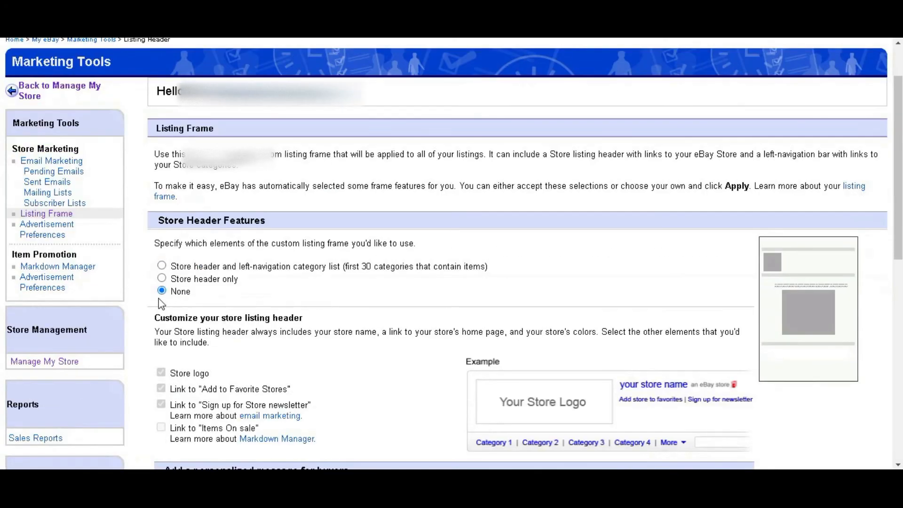